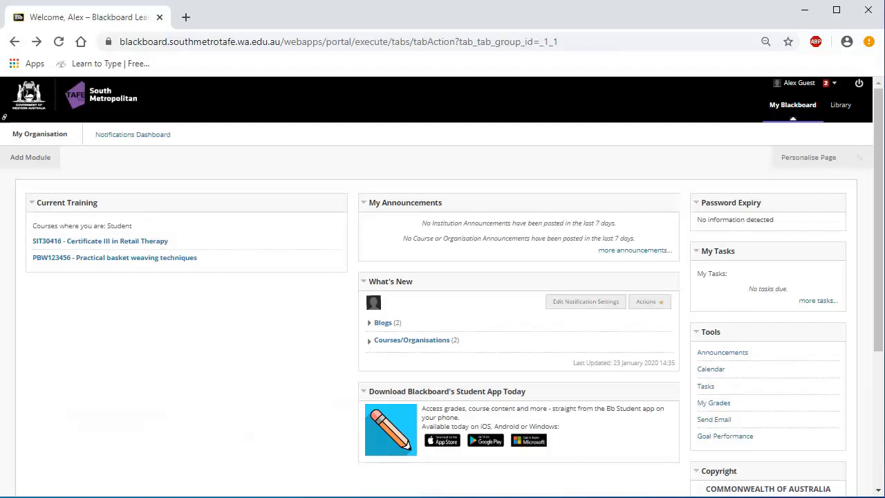
pyautogui.moveTo(99, 241)
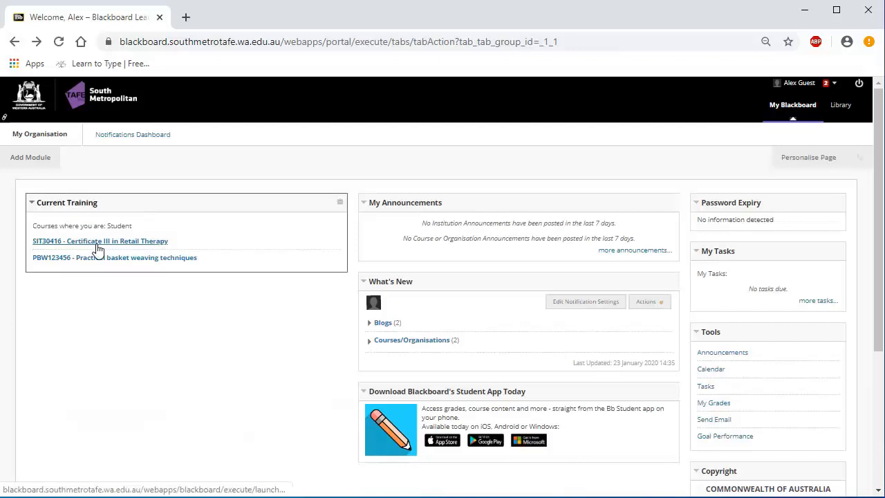
# Enter the SIT30416 Certificate III in Retail Therapy shell from Current Training.
pyautogui.click(100, 241)
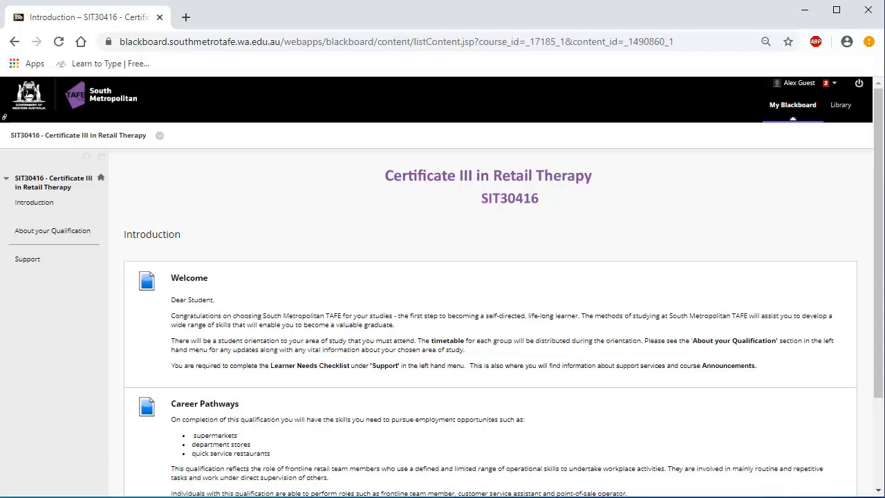
pyautogui.moveTo(50, 327)
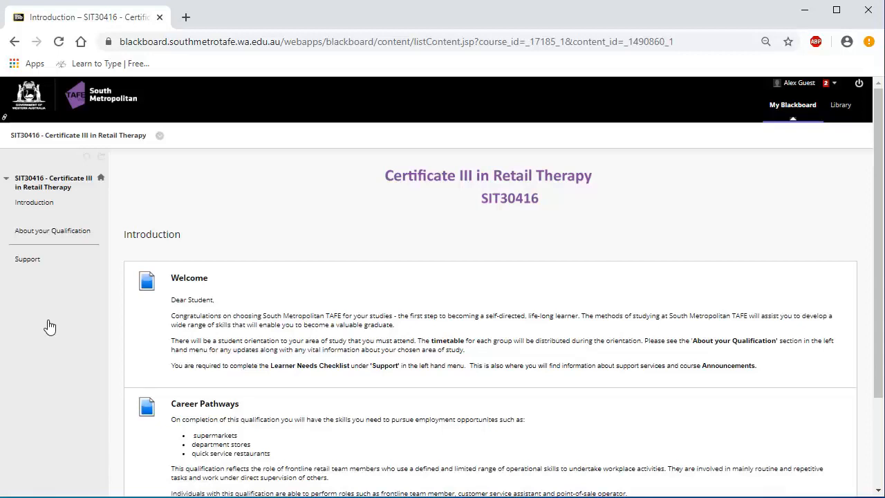
pyautogui.moveTo(426, 302)
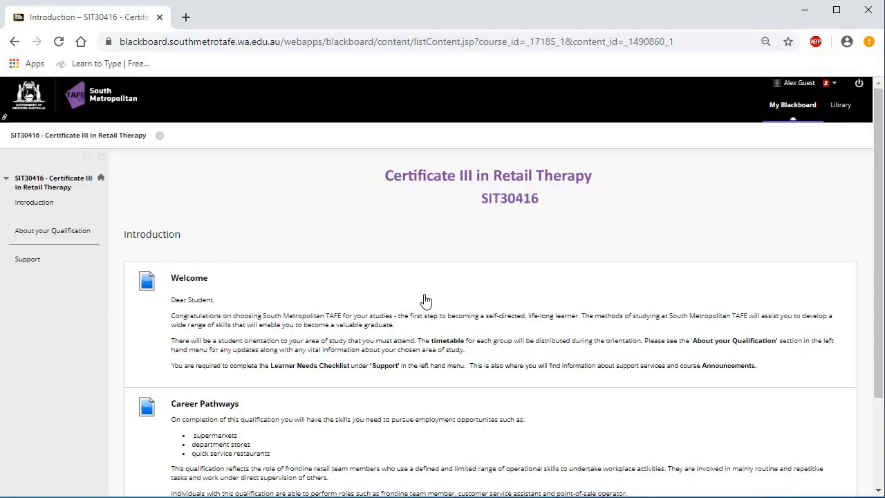
pyautogui.moveTo(670, 244)
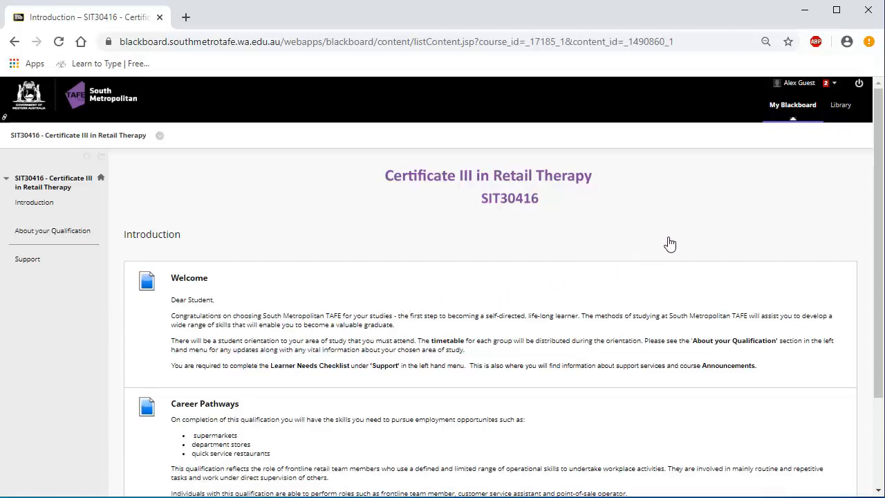
pyautogui.moveTo(783, 153)
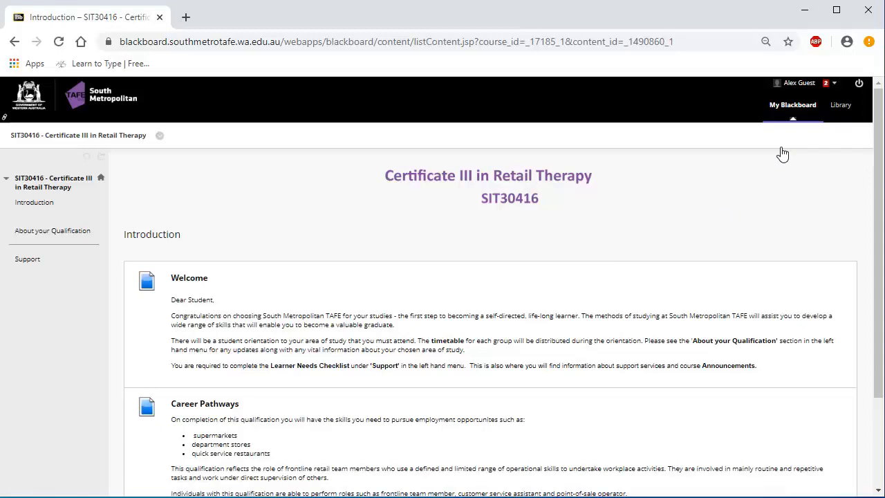
# Go back to the My Organisation portal via My Blackboard.
pyautogui.click(792, 105)
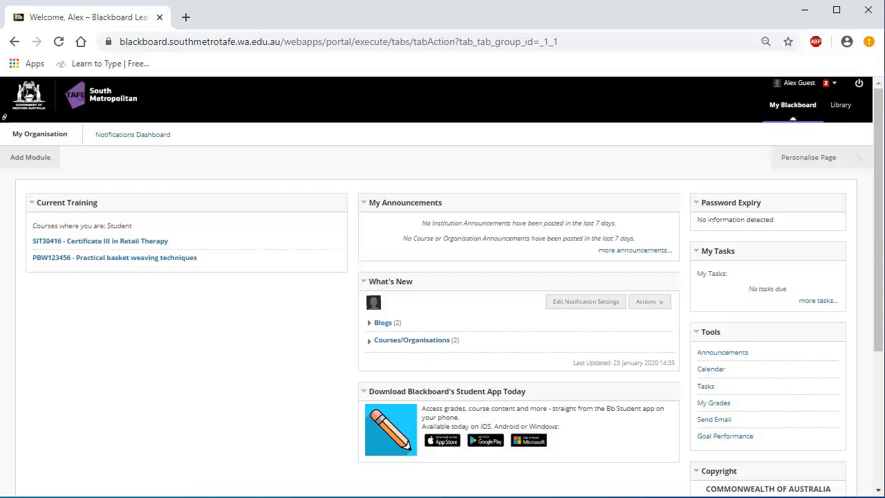
pyautogui.moveTo(169, 296)
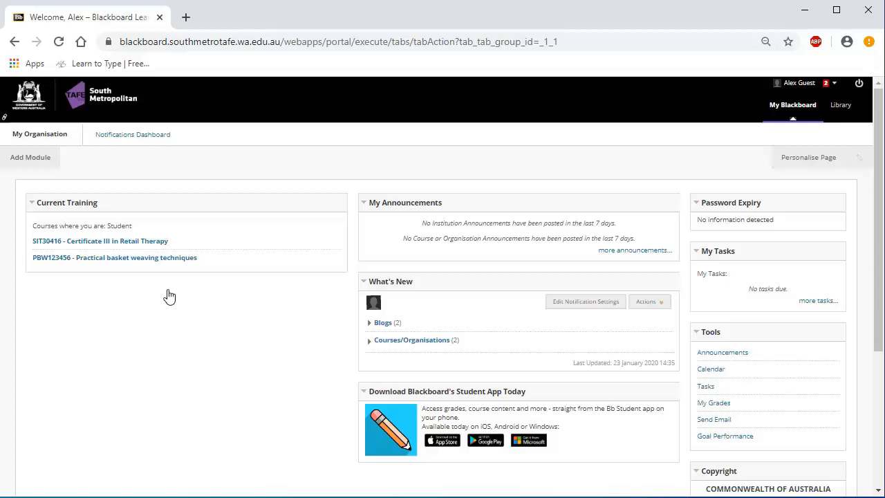
pyautogui.moveTo(177, 291)
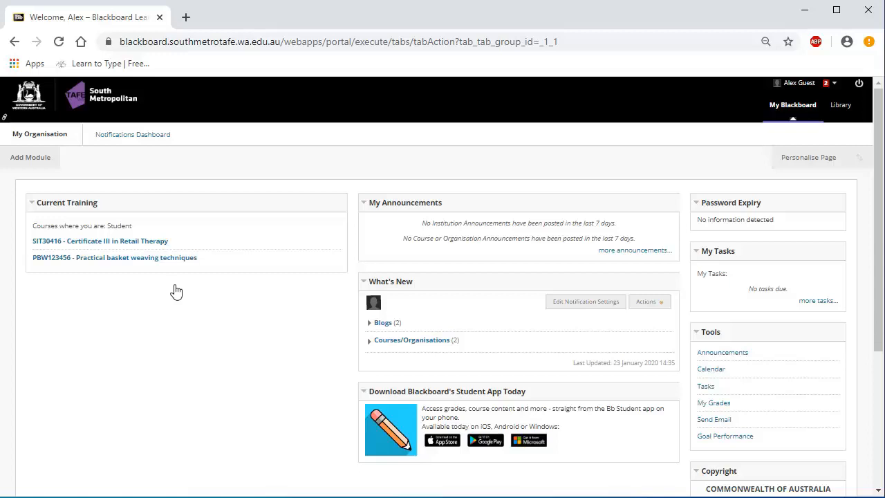
pyautogui.moveTo(183, 286)
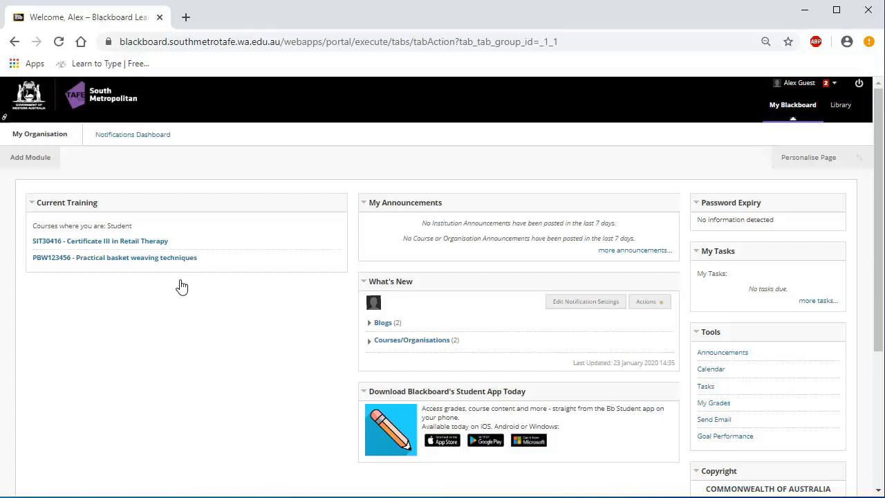
pyautogui.moveTo(187, 282)
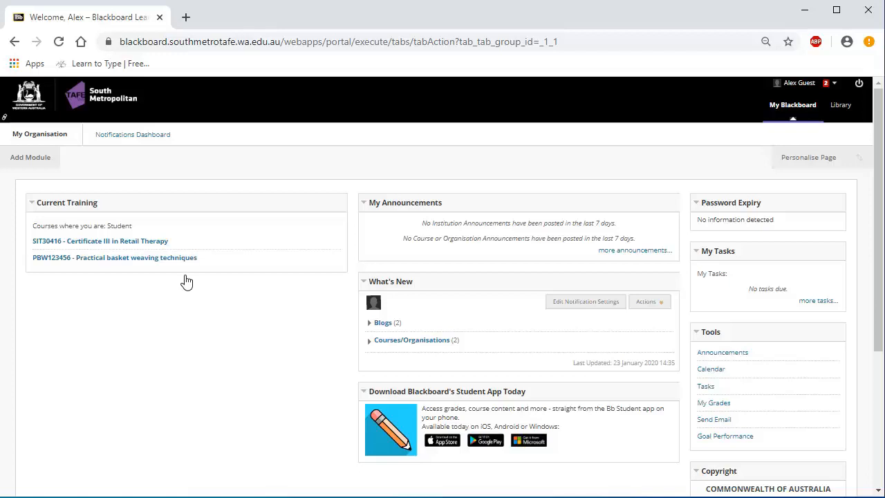
pyautogui.moveTo(188, 277)
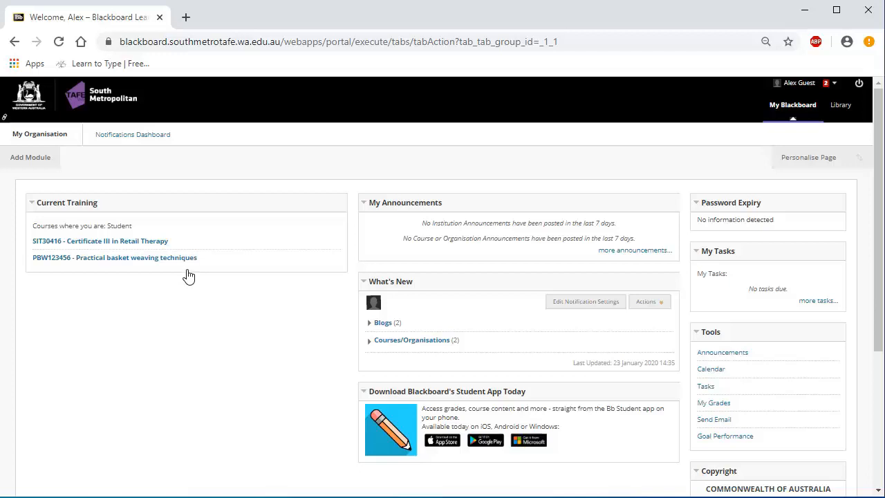
pyautogui.moveTo(191, 269)
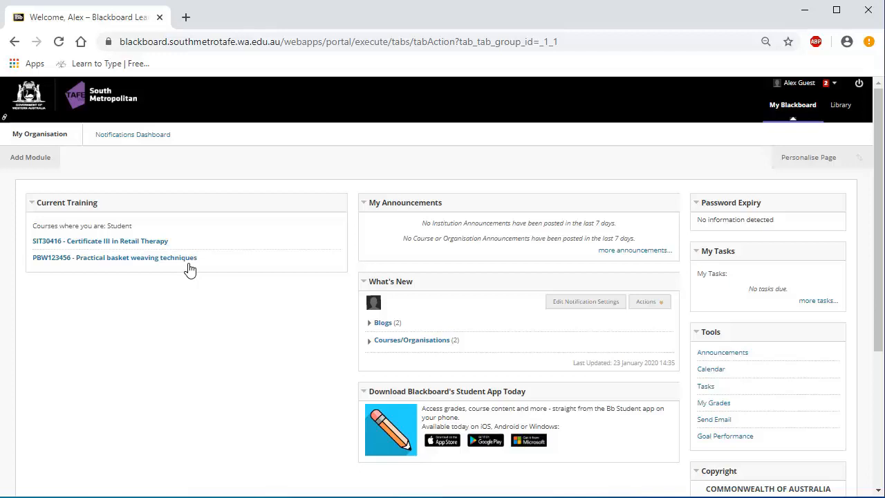
# Enter the PBW123456 Practical basket weaving techniques unit from Current Training.
pyautogui.click(115, 257)
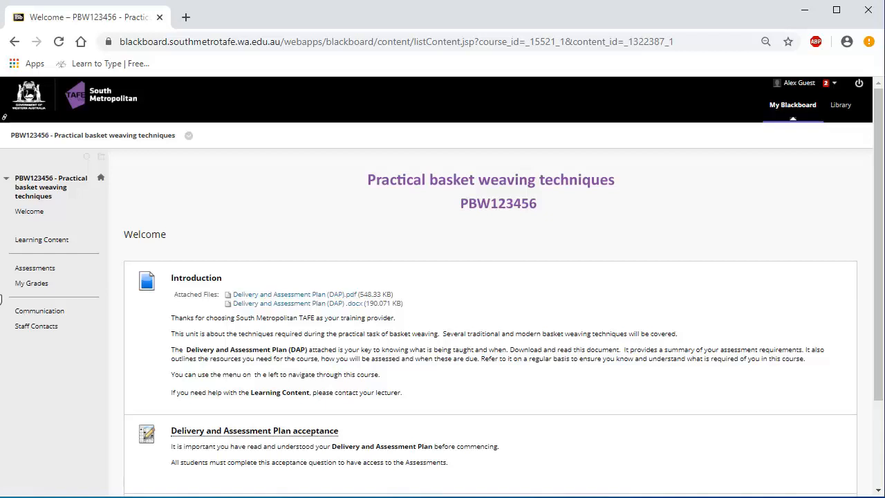
pyautogui.moveTo(5, 289)
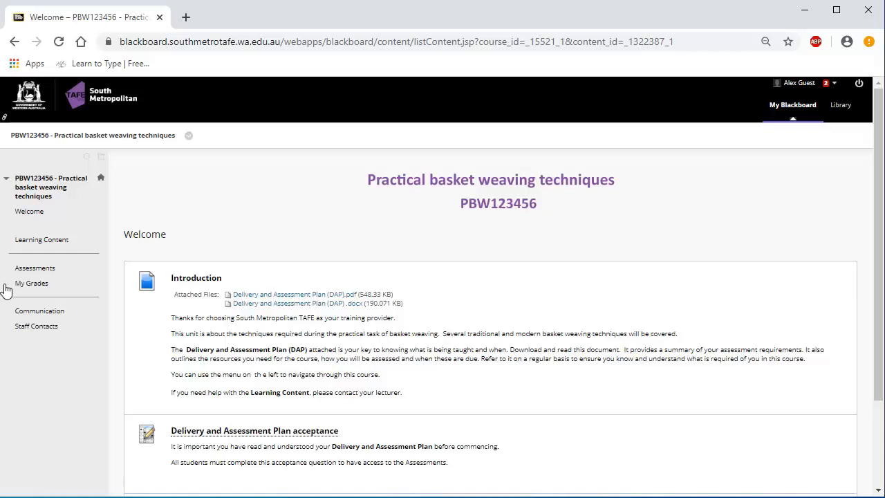
pyautogui.moveTo(14, 282)
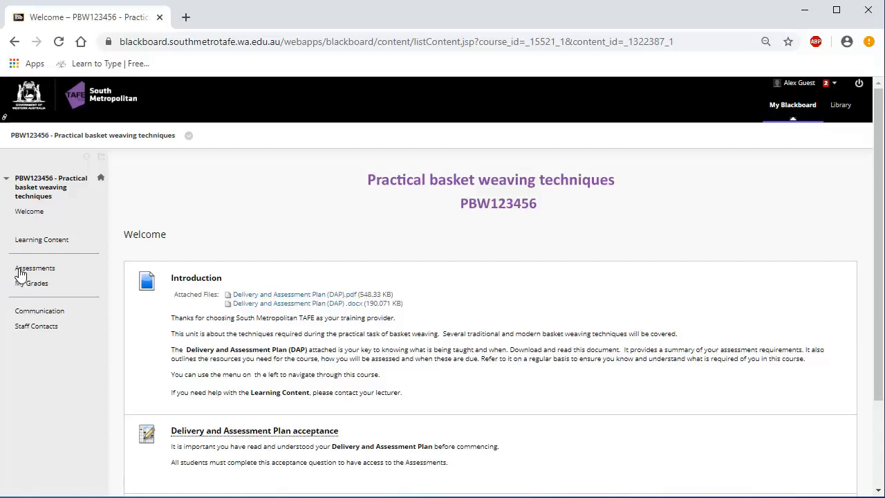
pyautogui.moveTo(22, 270)
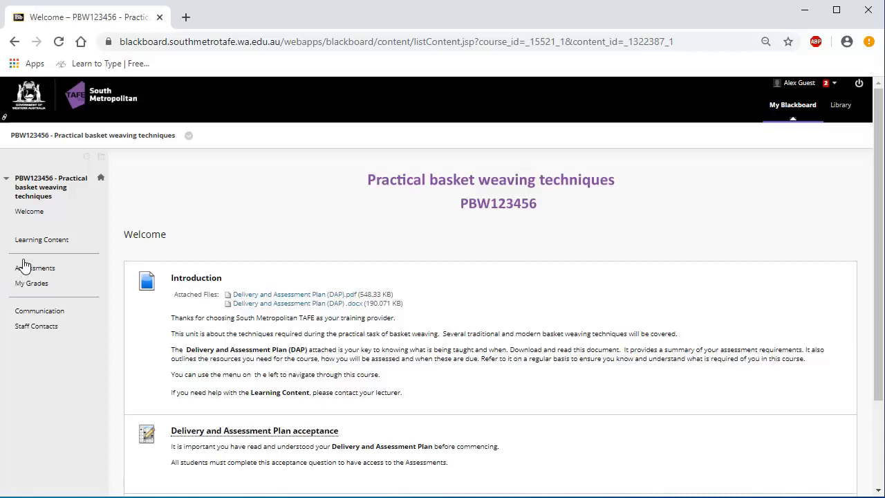
pyautogui.moveTo(26, 254)
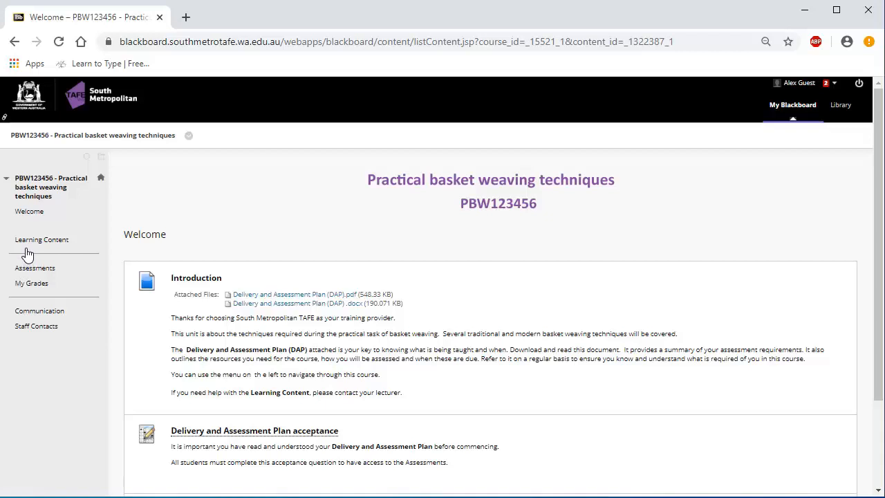
# Show the Learning Content page with its content overview and numbered sessions.
pyautogui.click(42, 239)
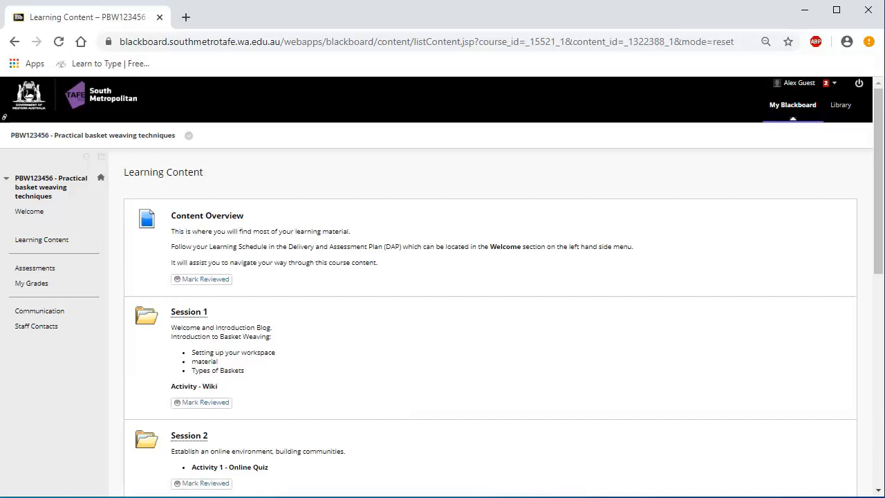
# Show the Assessments page with its overview and submission warning.
pyautogui.click(35, 268)
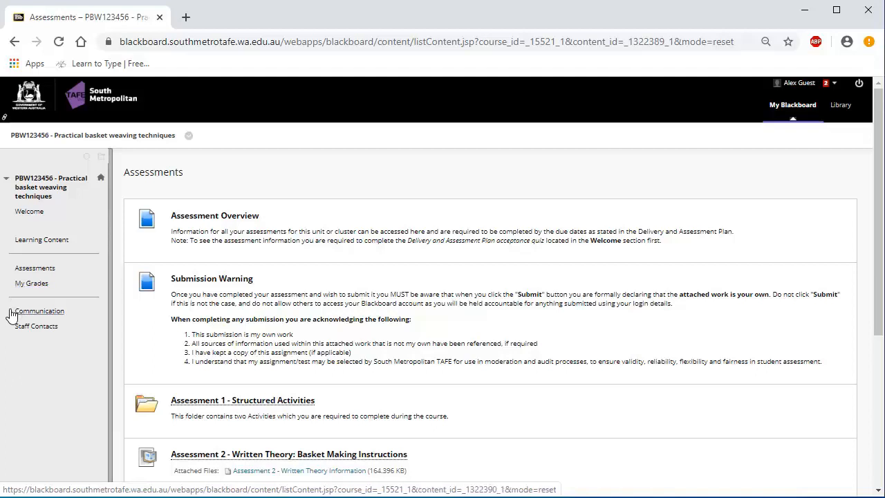
# View the Communication page, then the Staff Contacts listing the unit co-ordinator.
pyautogui.click(39, 310)
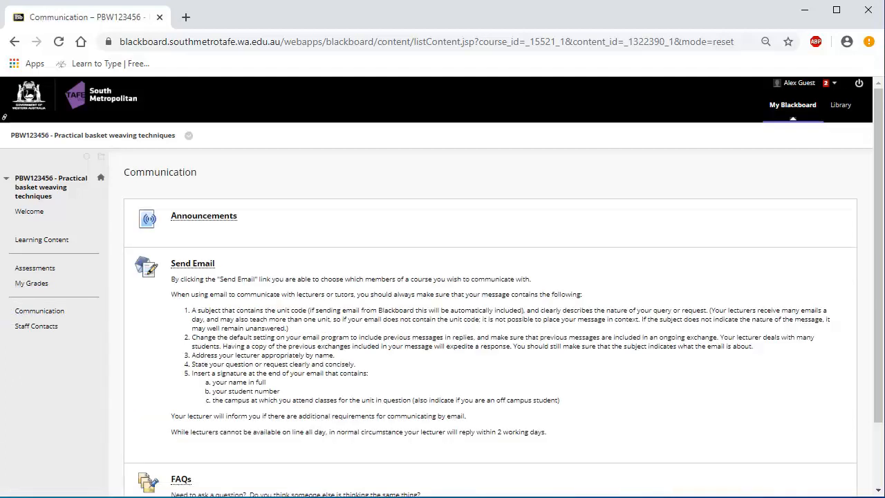
pyautogui.moveTo(25, 324)
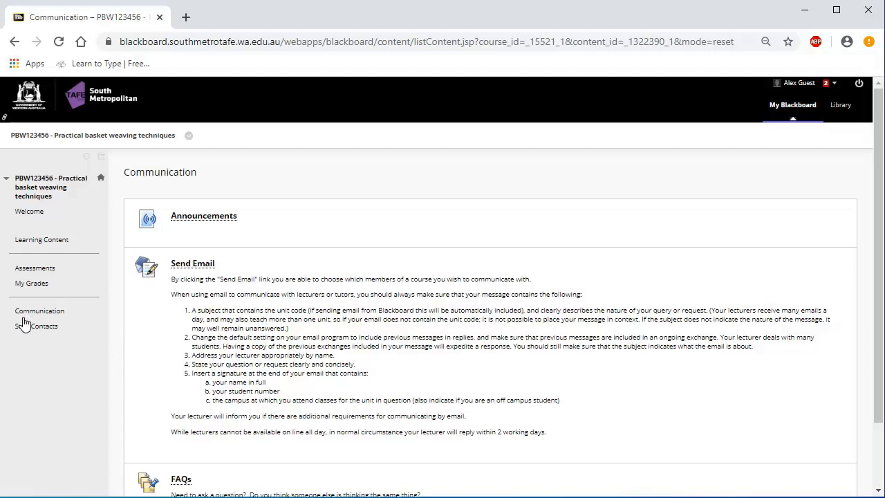
pyautogui.moveTo(26, 327)
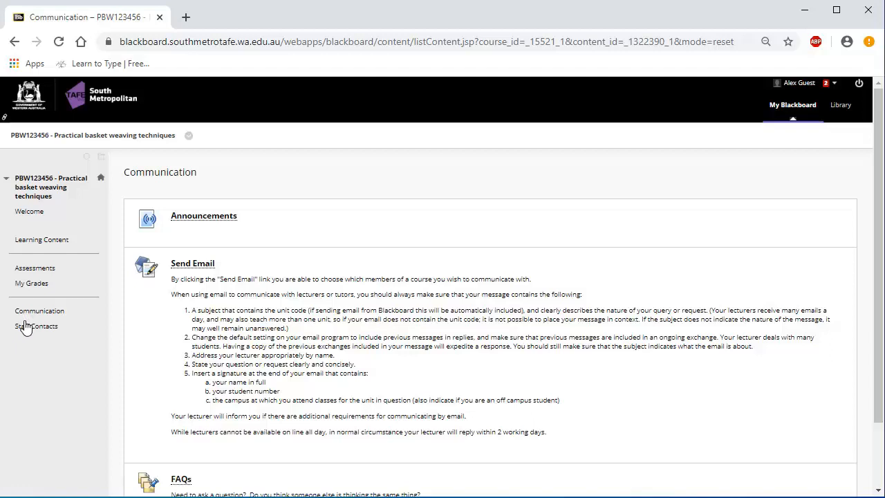
pyautogui.moveTo(36, 326)
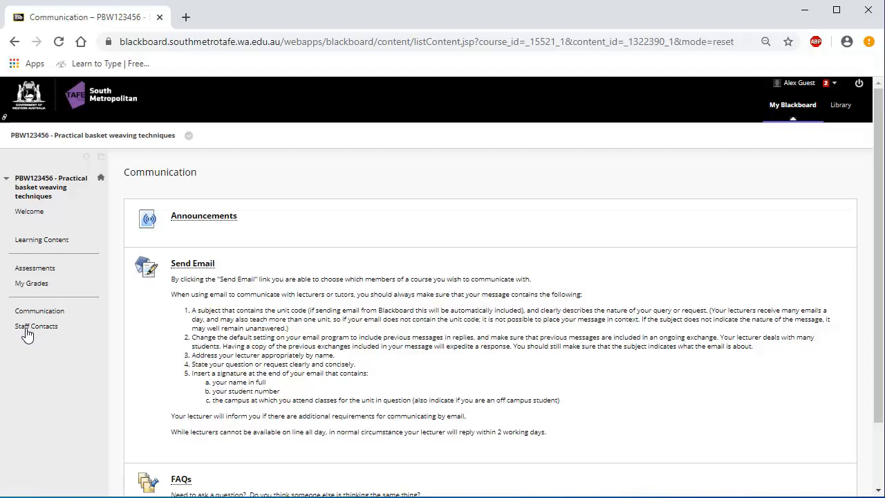
pyautogui.click(36, 326)
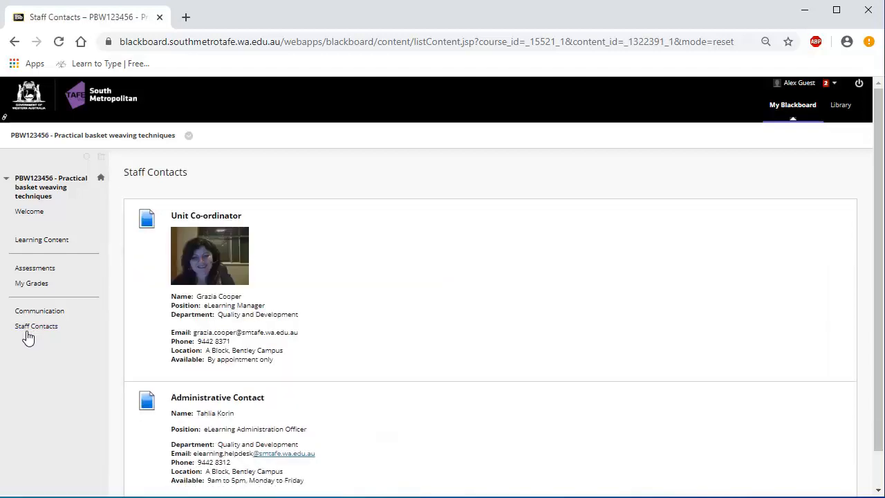